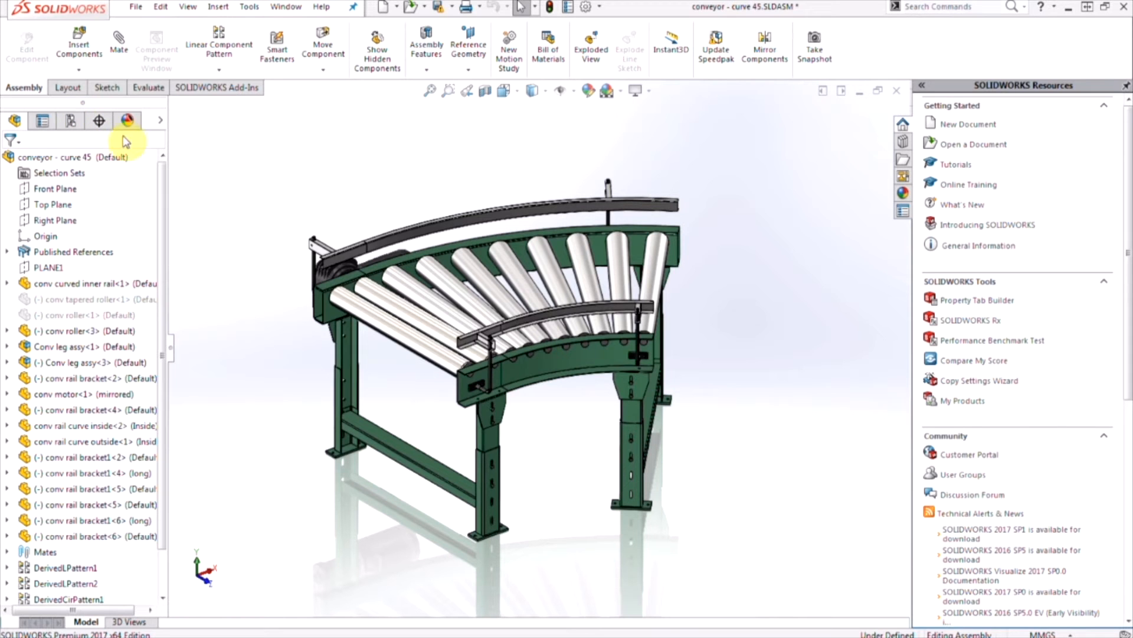
{"action": "mouse_move", "coordinate": [183, 237]}
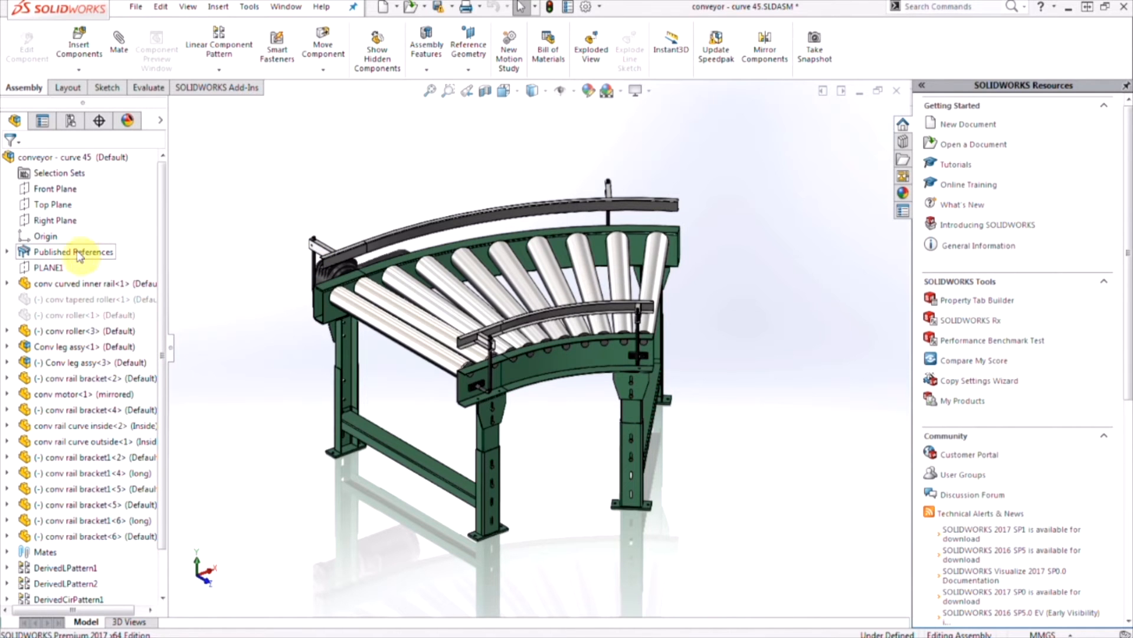
Step: Show the context menu for the curve 45 conveyor's Published References
{"action": "right_click", "coordinate": [73, 251]}
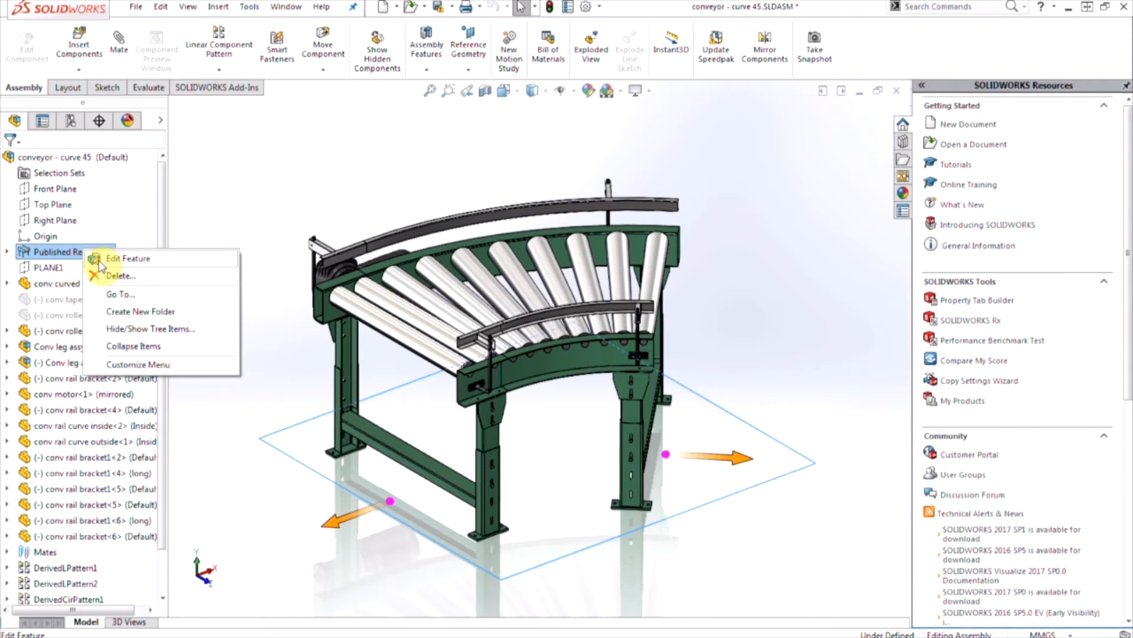
Step: Review the Top Plane ground plane and Connector1 and Connector2 in Asset Publisher
{"action": "left_click", "coordinate": [128, 258]}
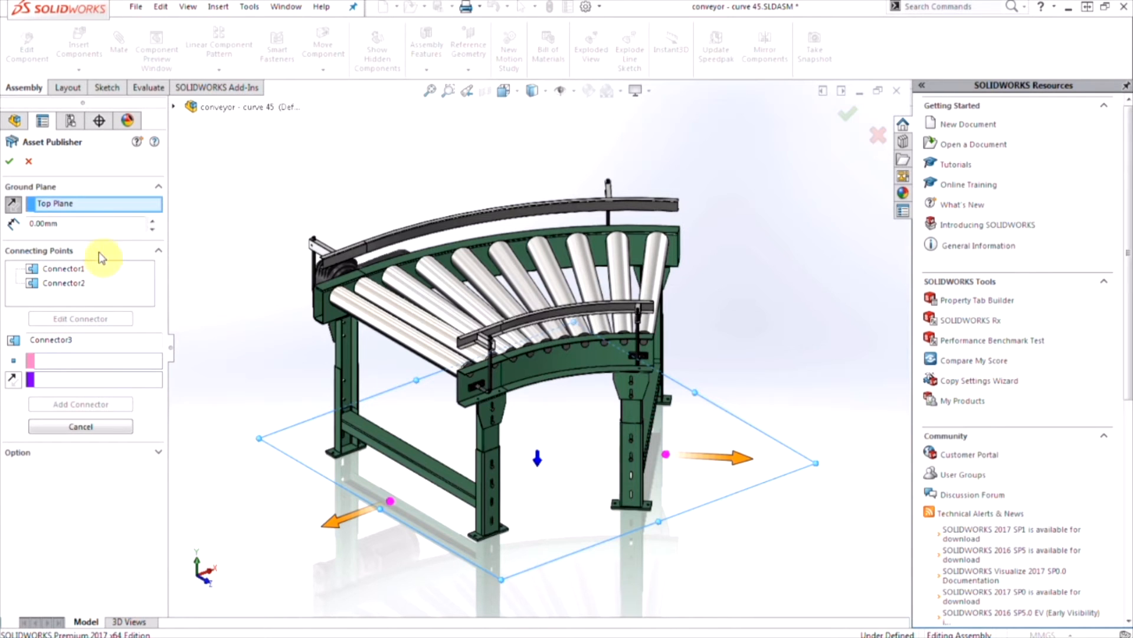
{"action": "left_click", "coordinate": [87, 203]}
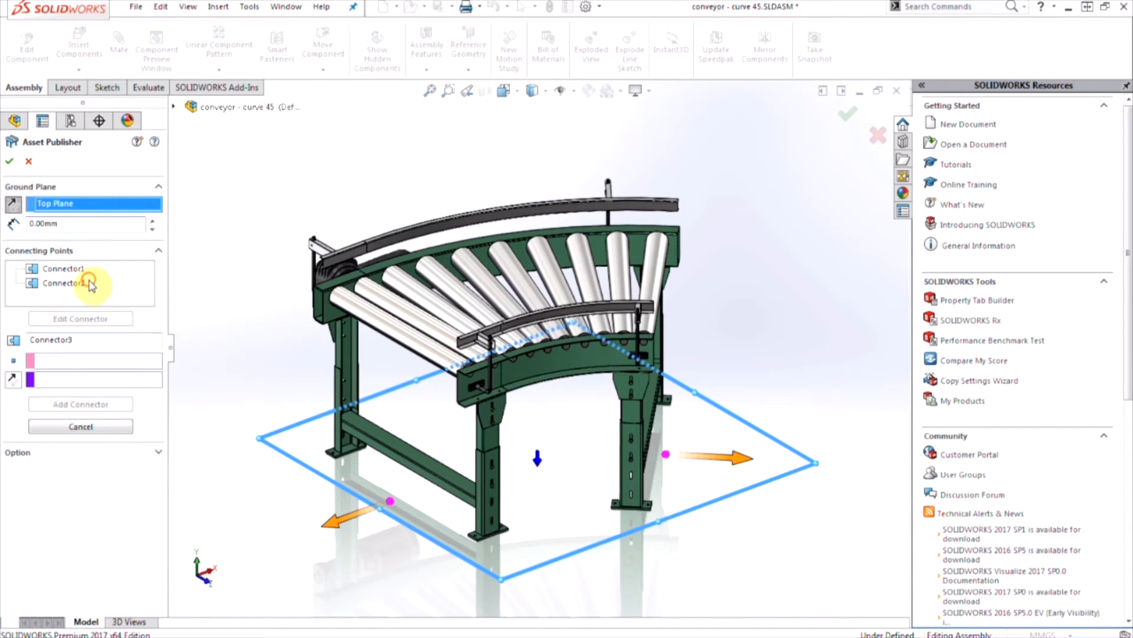
{"action": "left_click", "coordinate": [64, 283]}
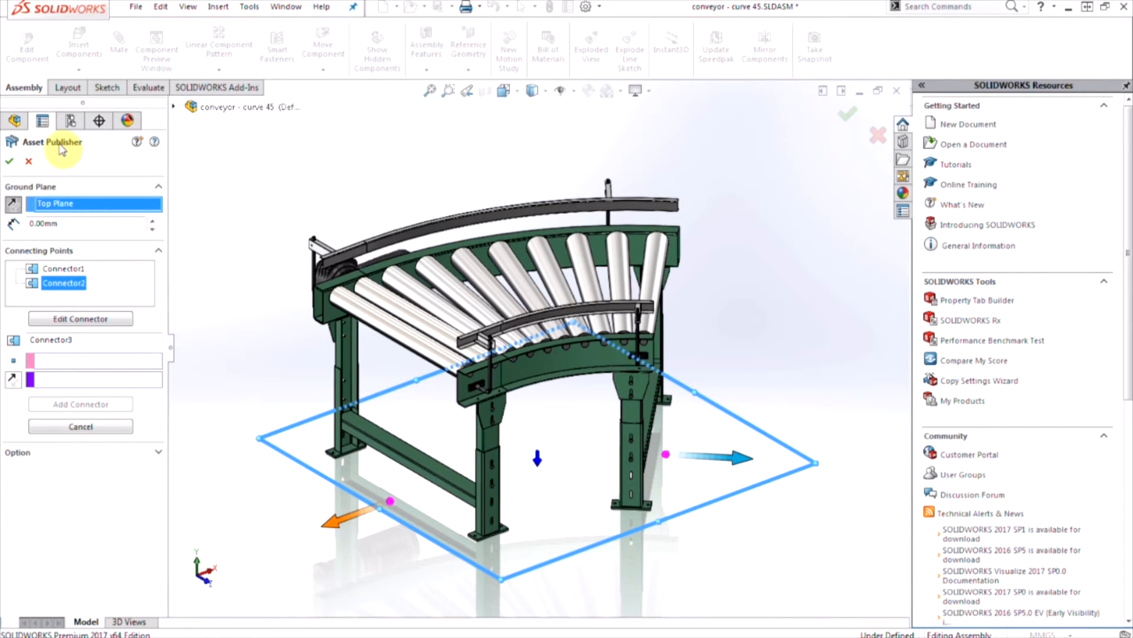
{"action": "left_click", "coordinate": [64, 268]}
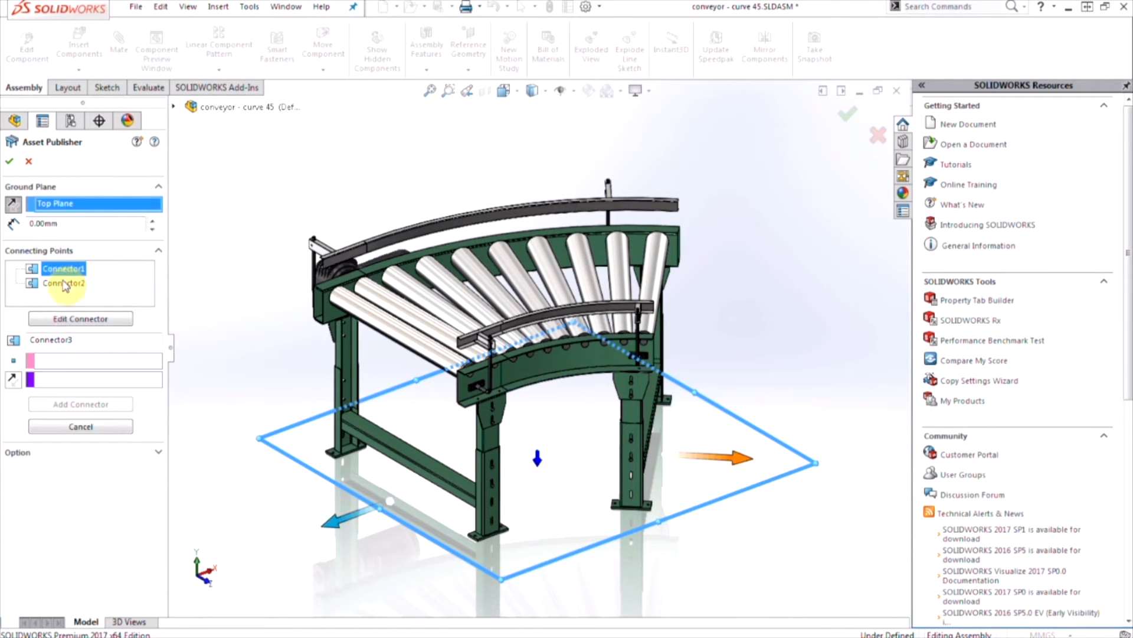
{"action": "left_click", "coordinate": [64, 283]}
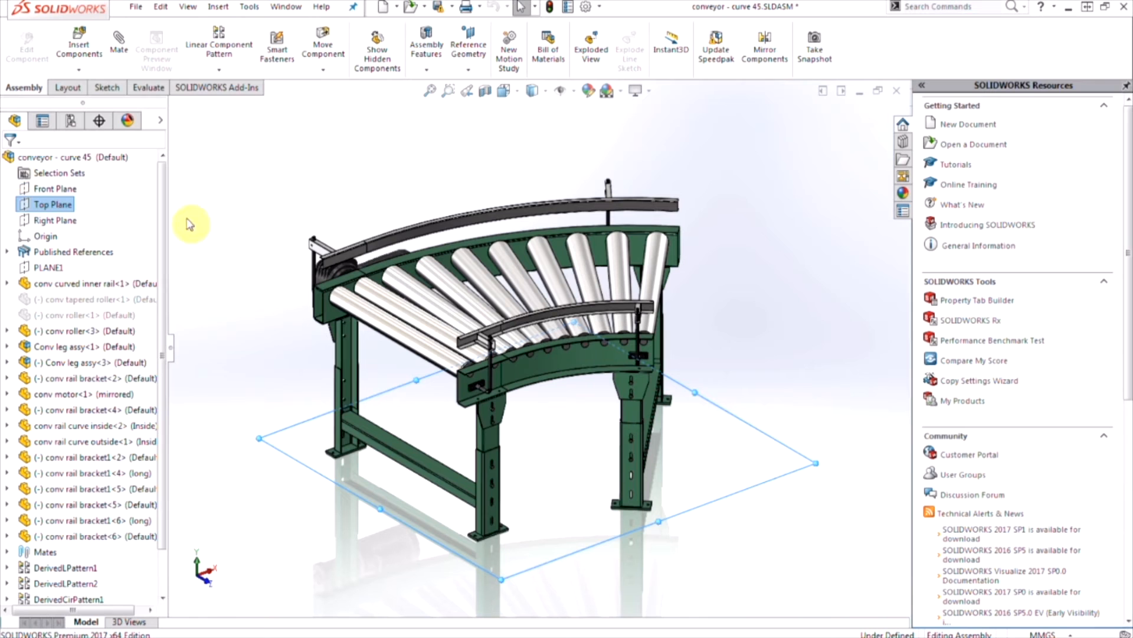
Step: Switch to Conveyor Layout.SLDASM and start inserting a component
{"action": "left_click", "coordinate": [286, 7]}
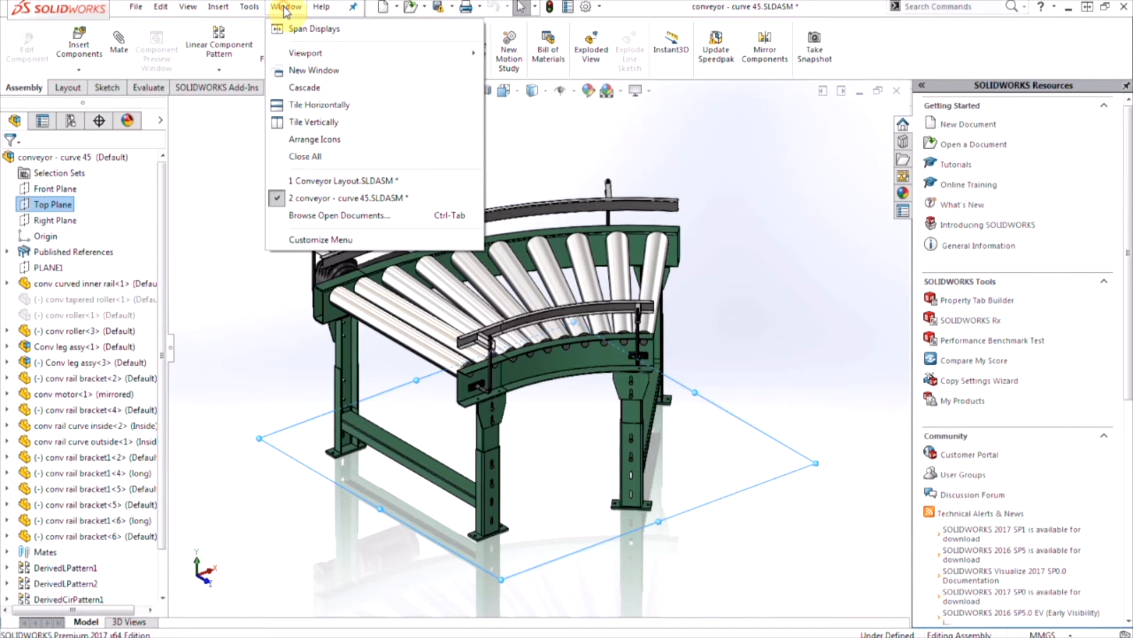
{"action": "left_click", "coordinate": [342, 180]}
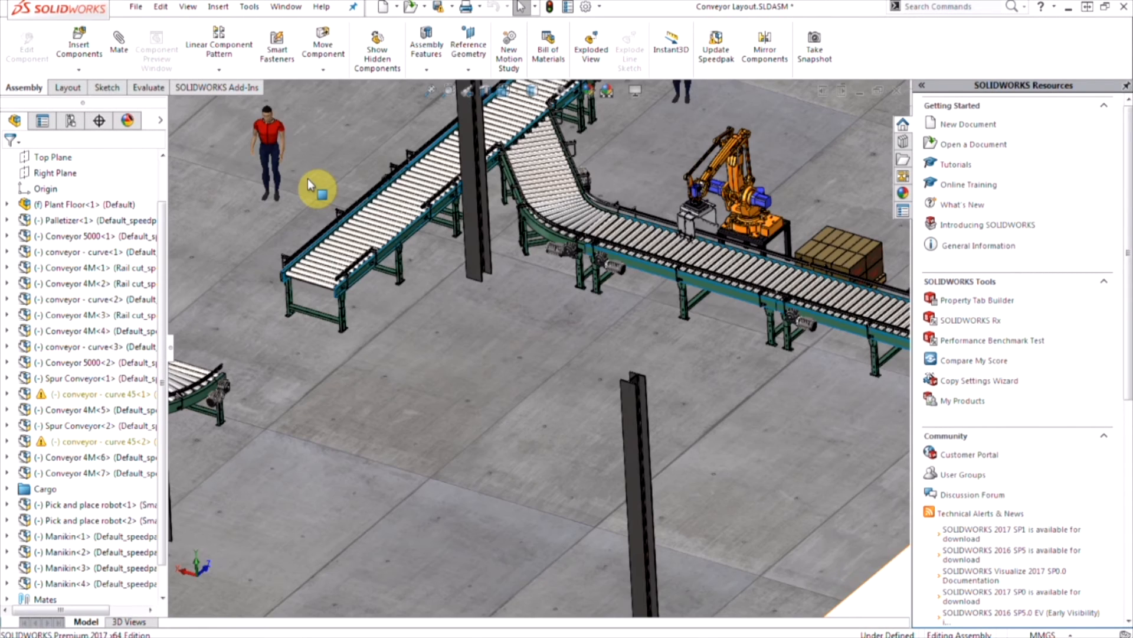
{"action": "mouse_move", "coordinate": [406, 405]}
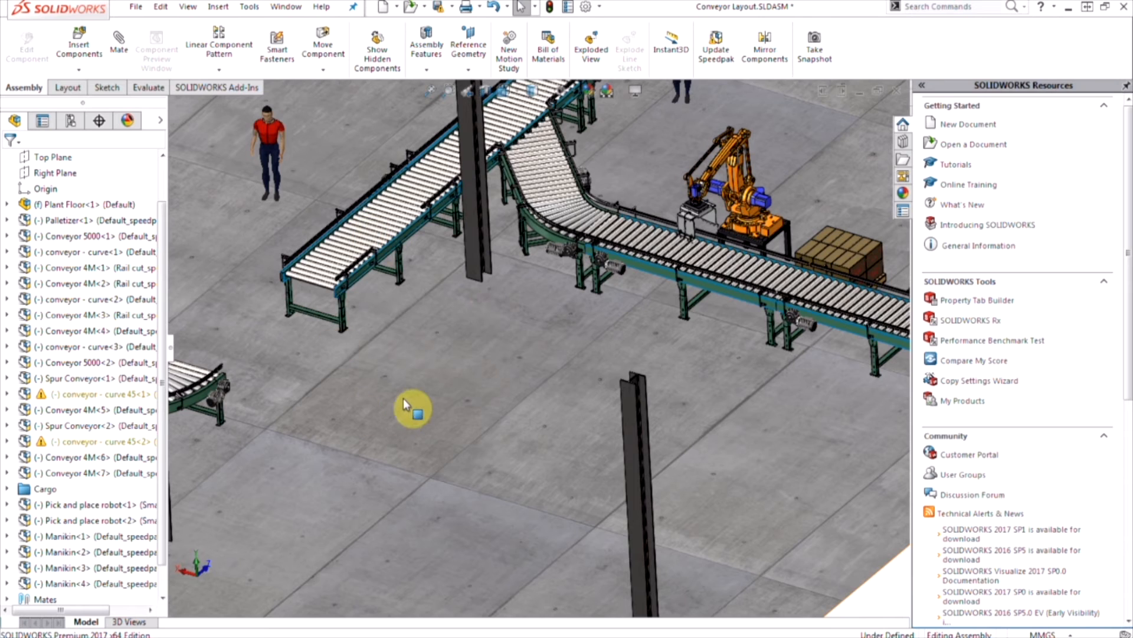
{"action": "mouse_move", "coordinate": [409, 403]}
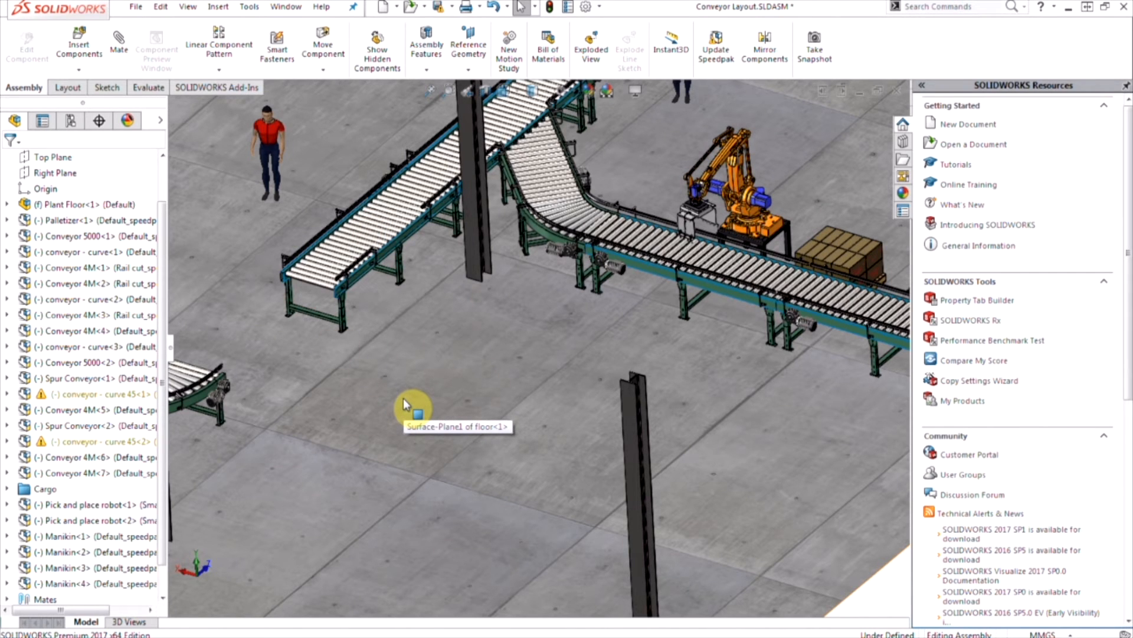
{"action": "mouse_move", "coordinate": [302, 316]}
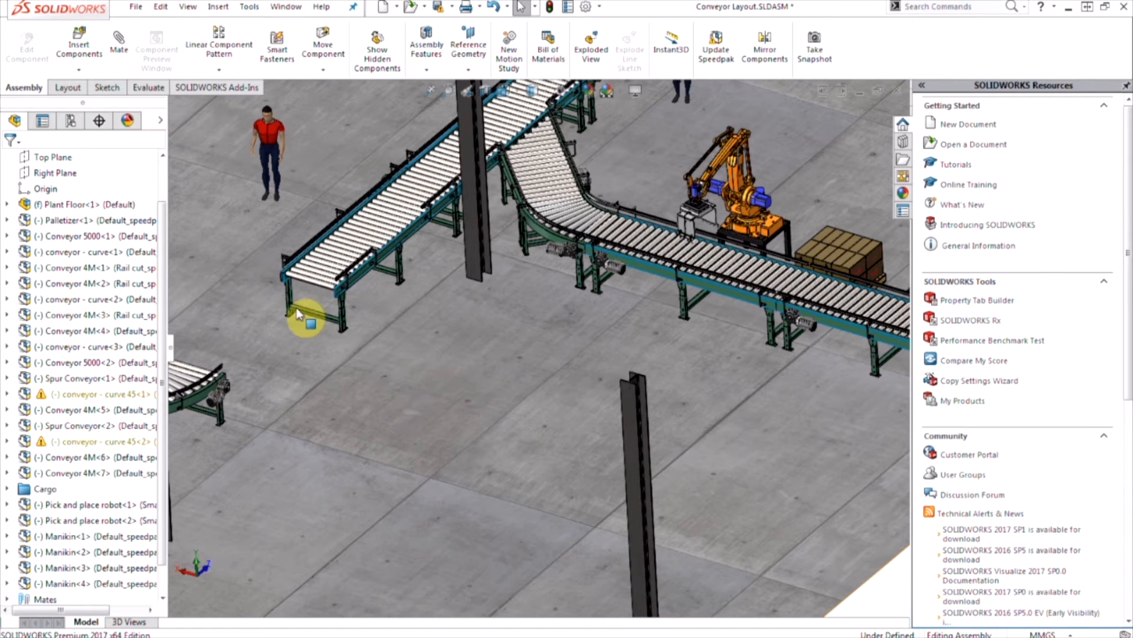
{"action": "left_click", "coordinate": [78, 43]}
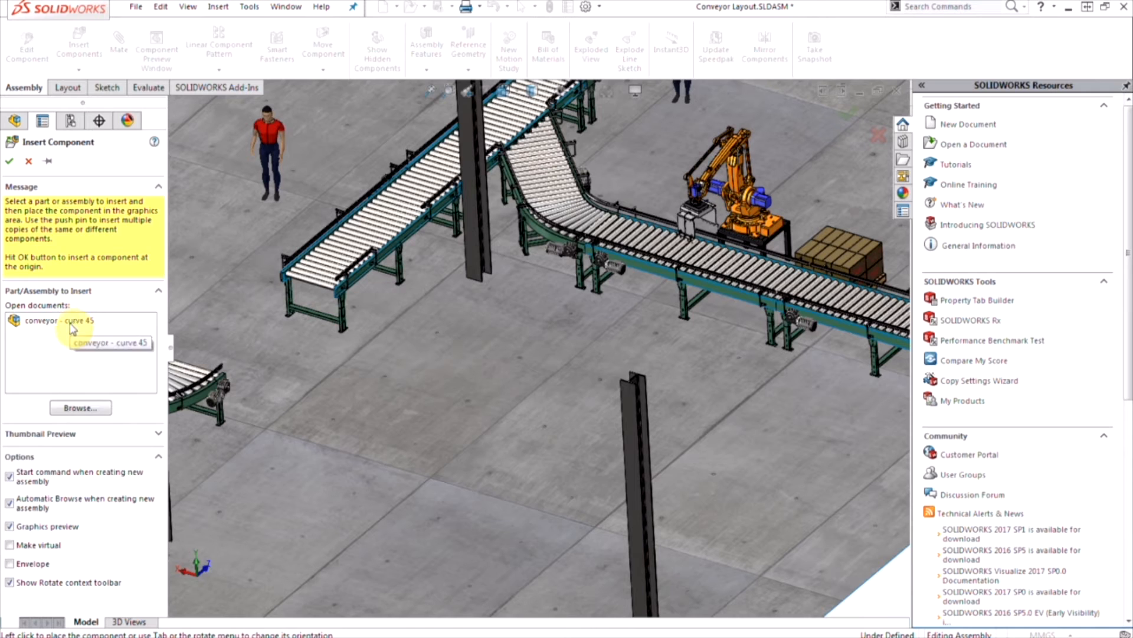
Step: Snap a curve 45 conveyor onto the straight conveyor's end and insert another curve
{"action": "left_click", "coordinate": [61, 320]}
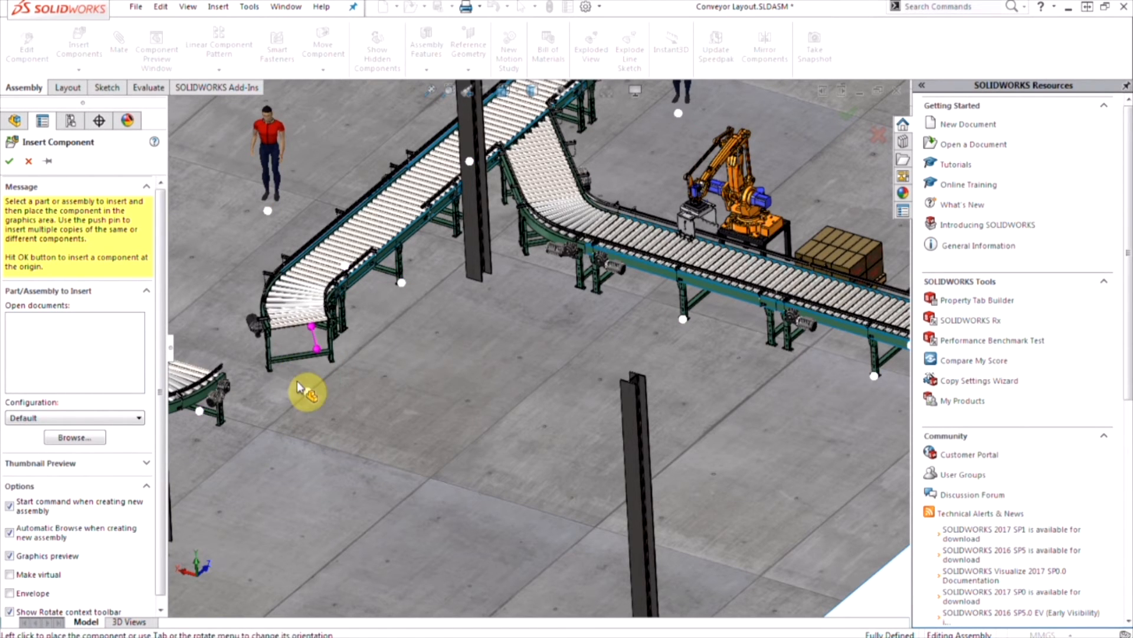
{"action": "left_click", "coordinate": [10, 160]}
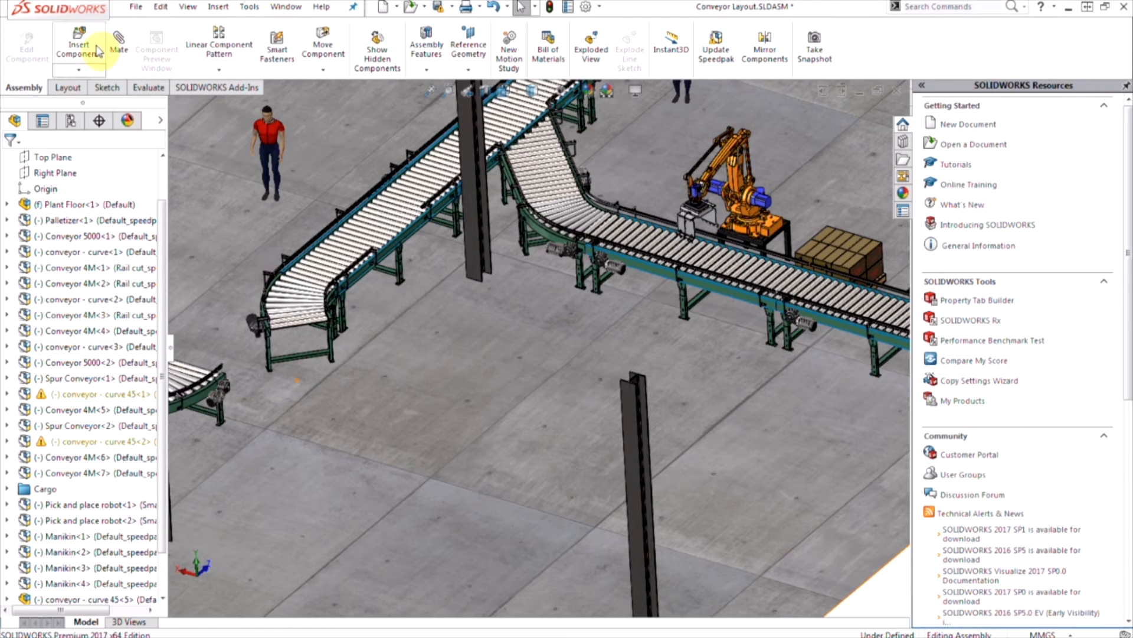
{"action": "left_click", "coordinate": [78, 45]}
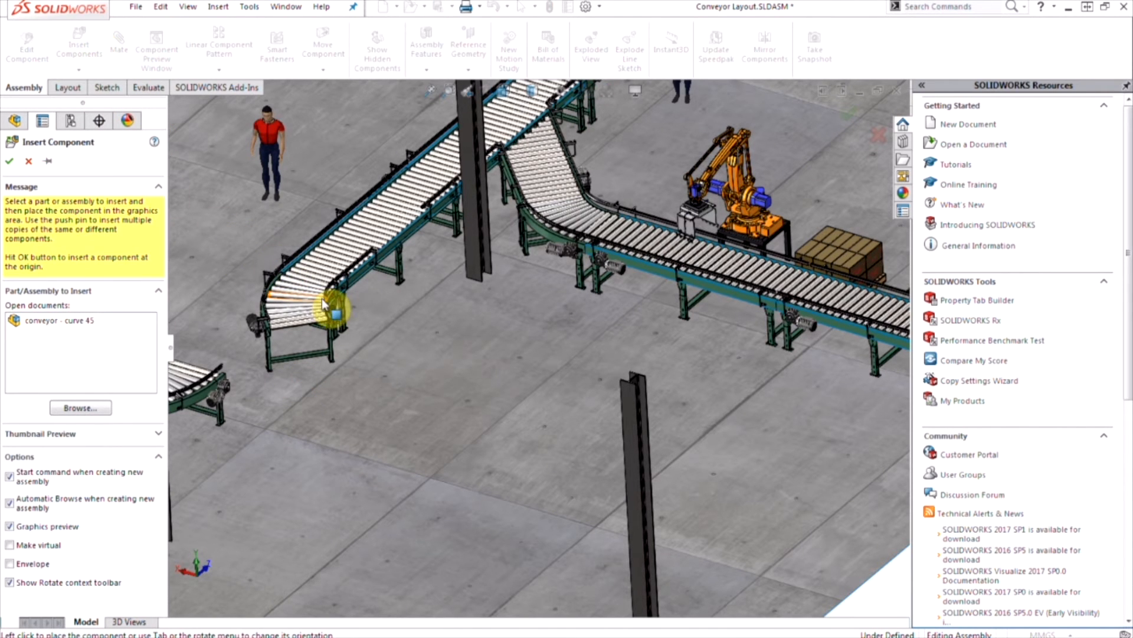
{"action": "mouse_move", "coordinate": [351, 277]}
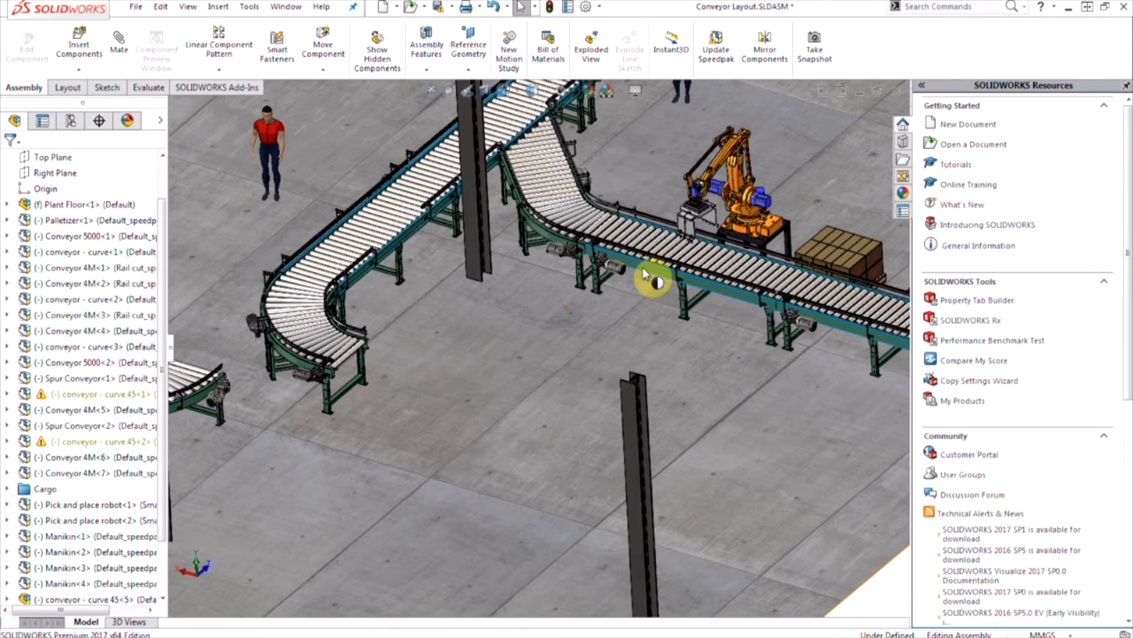
Step: Add another straight conveyor section after the curves, then bring up System Options
{"action": "left_click", "coordinate": [666, 274]}
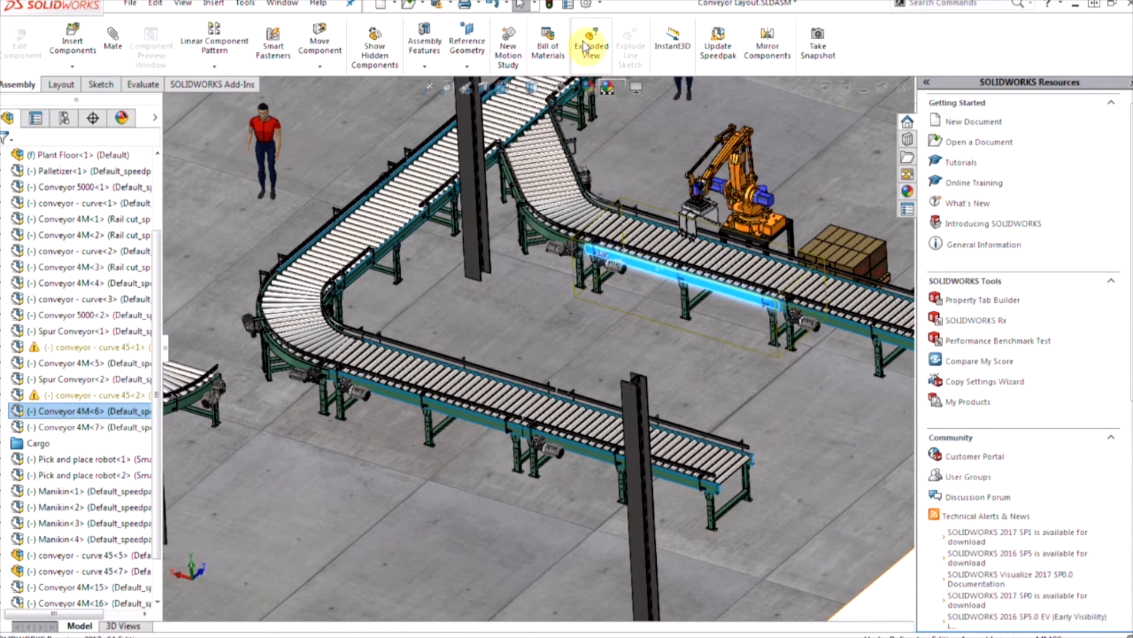
{"action": "left_click", "coordinate": [583, 6]}
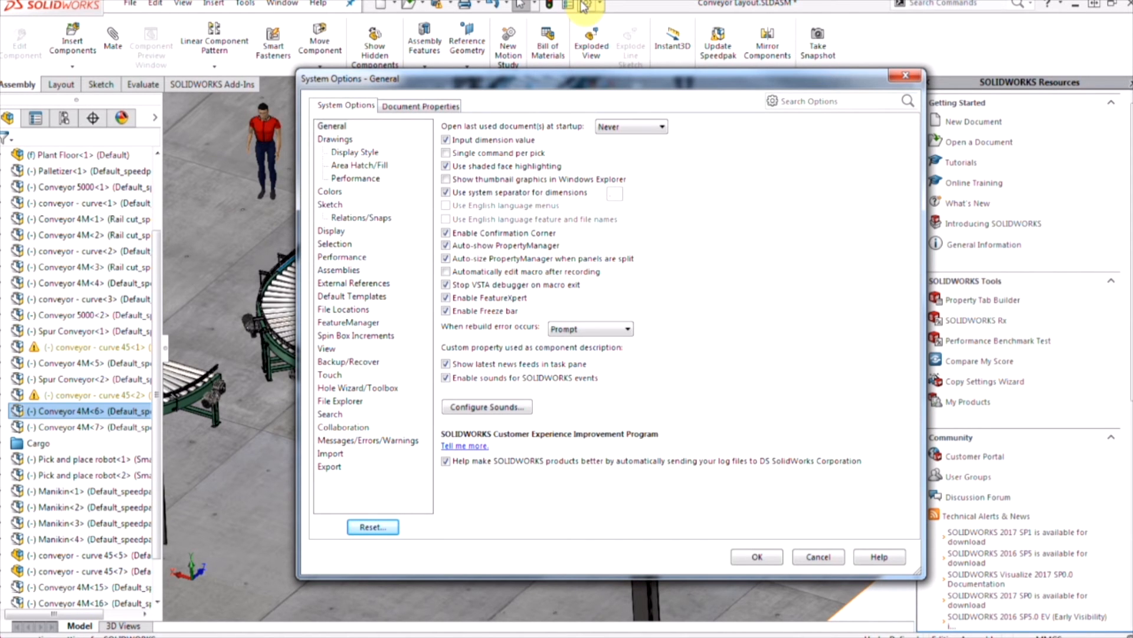
{"action": "mouse_move", "coordinate": [576, 24]}
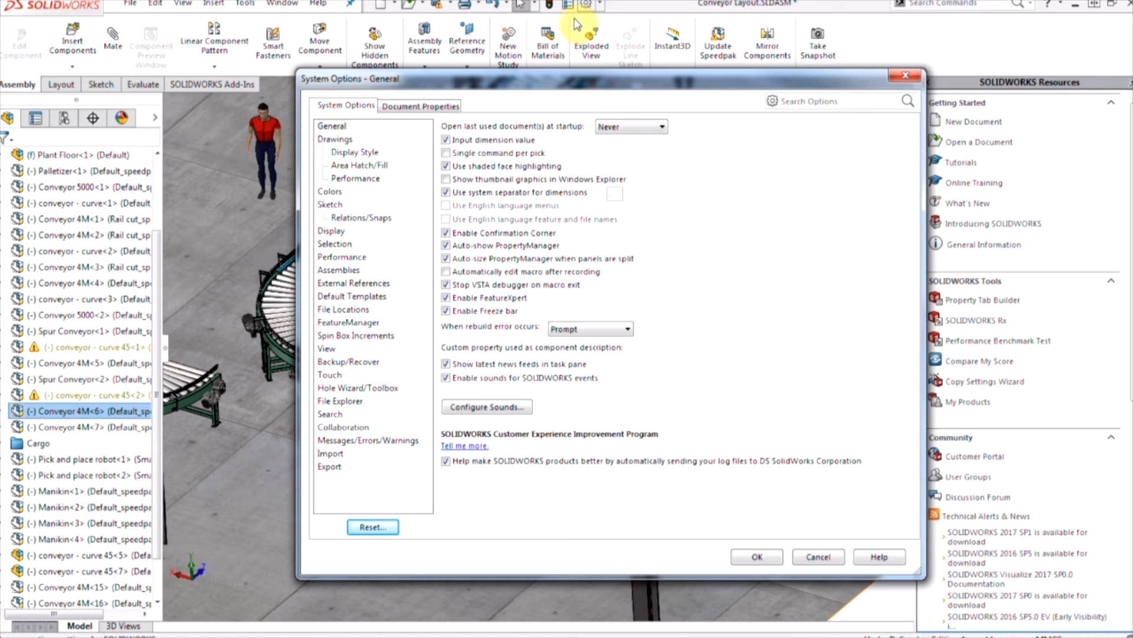
{"action": "mouse_move", "coordinate": [569, 38]}
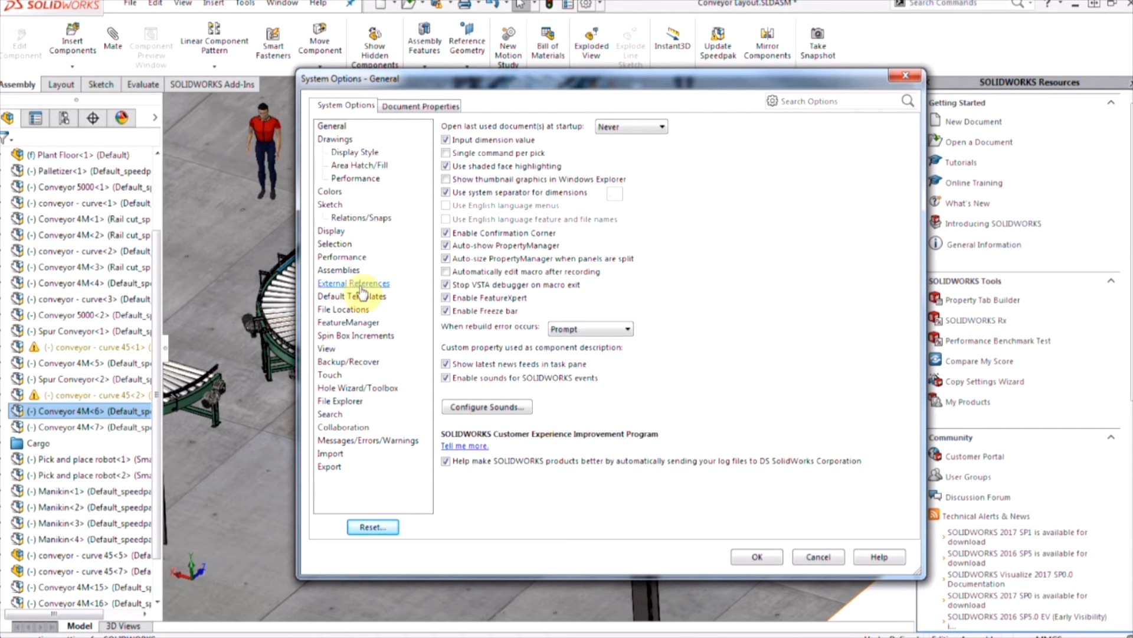
Step: Show the Performance page of System Options
{"action": "left_click", "coordinate": [341, 257]}
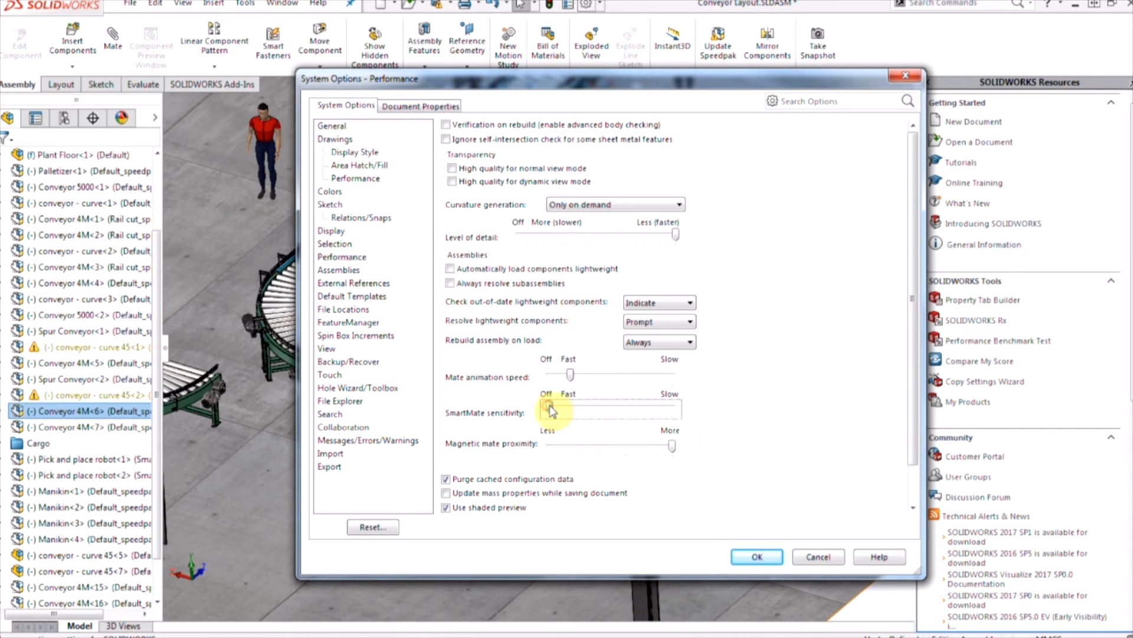
Step: Set SmartMate sensitivity to mid-range and lower magnetic mate proximity toward Less
{"action": "left_click_drag", "start_coordinate": [549, 408], "coordinate": [611, 409]}
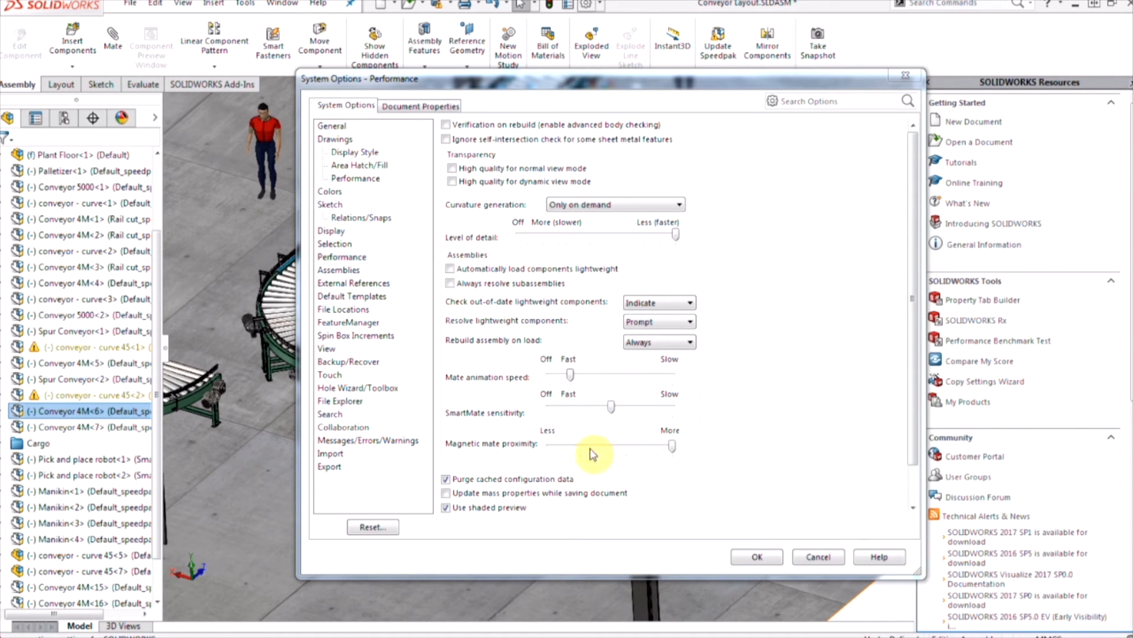
{"action": "mouse_move", "coordinate": [506, 447]}
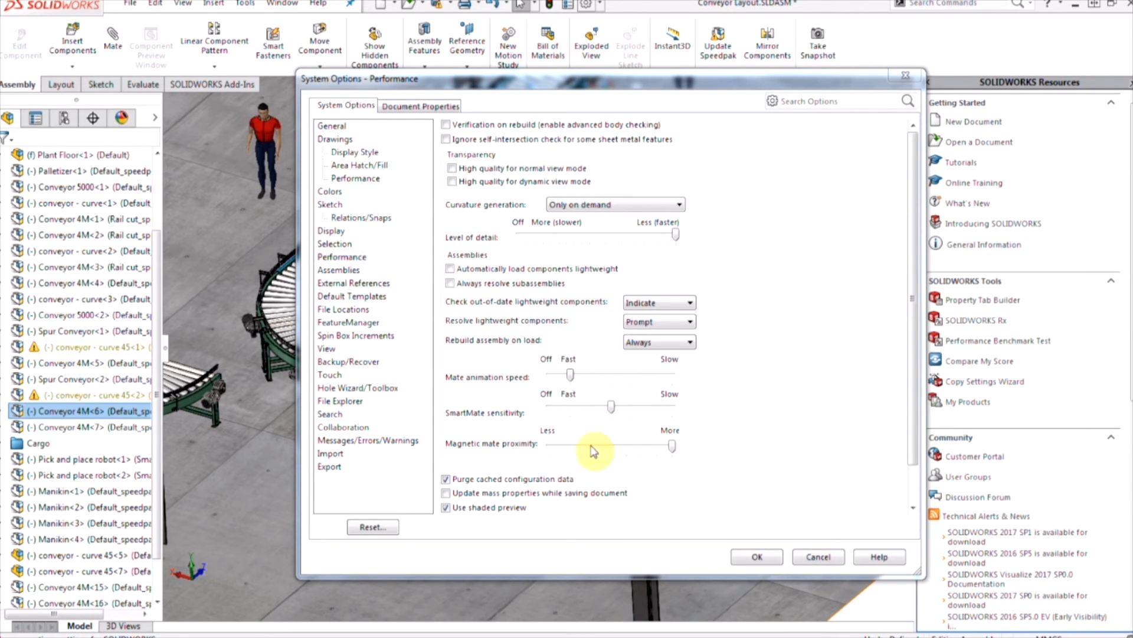
{"action": "left_click_drag", "start_coordinate": [670, 447], "coordinate": [582, 447]}
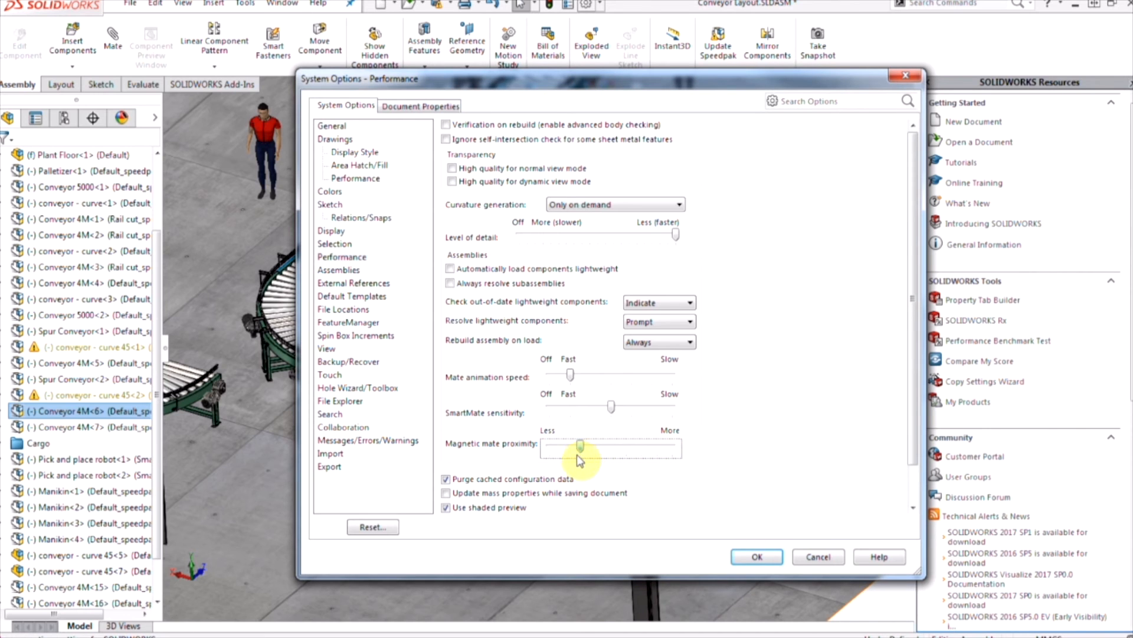
{"action": "left_click_drag", "start_coordinate": [582, 444], "coordinate": [564, 444]}
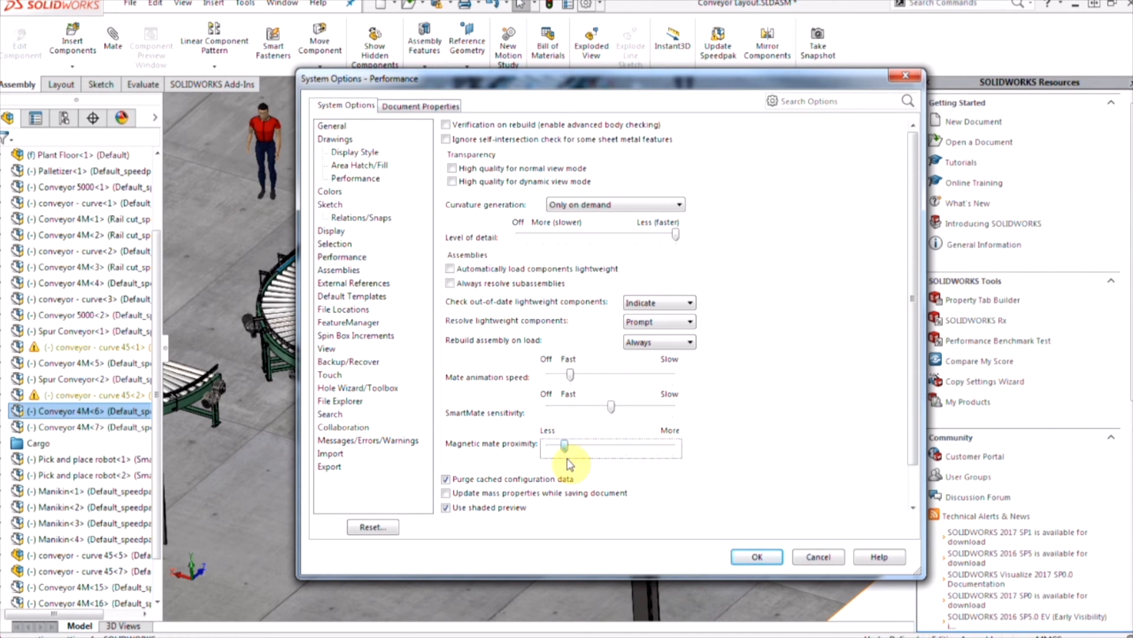